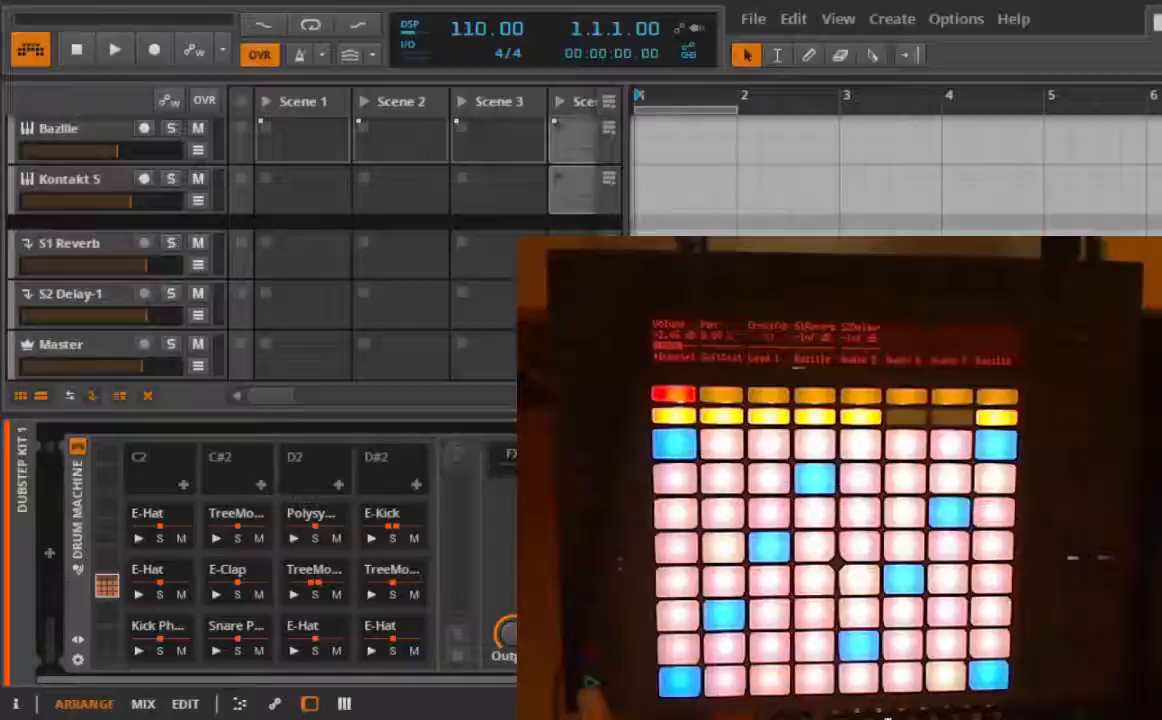
# Start and stop project playback twice from the Push transport buttons.
pyautogui.click(114, 50)
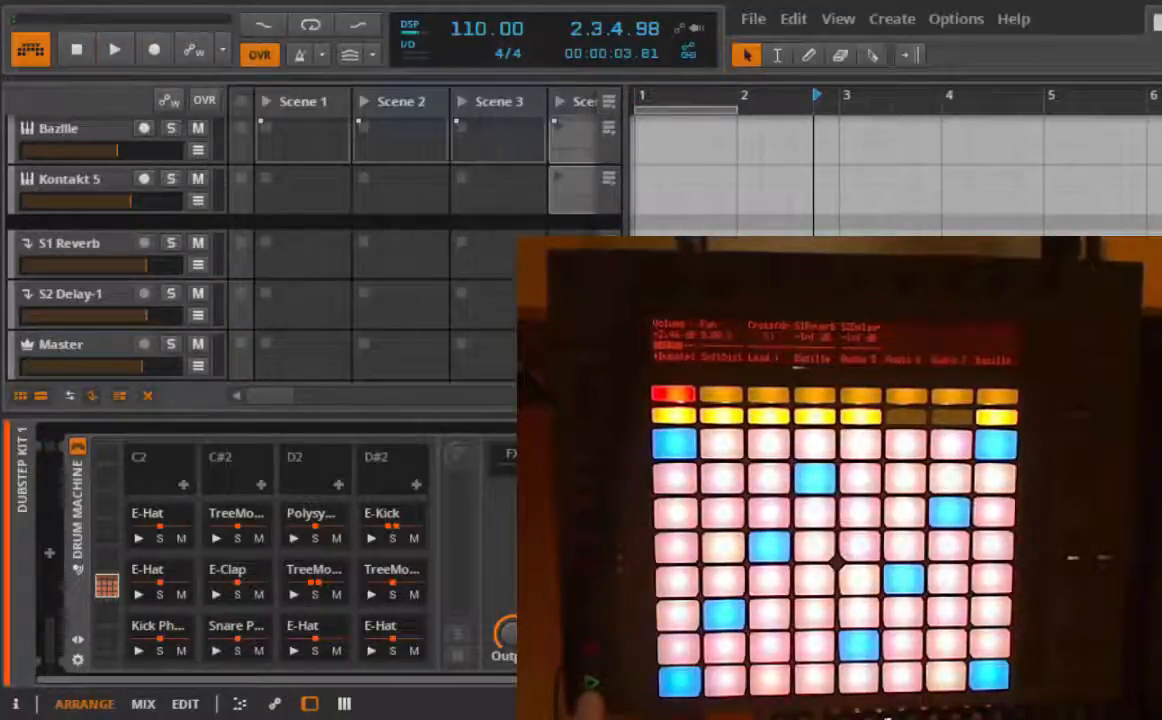
pyautogui.click(116, 50)
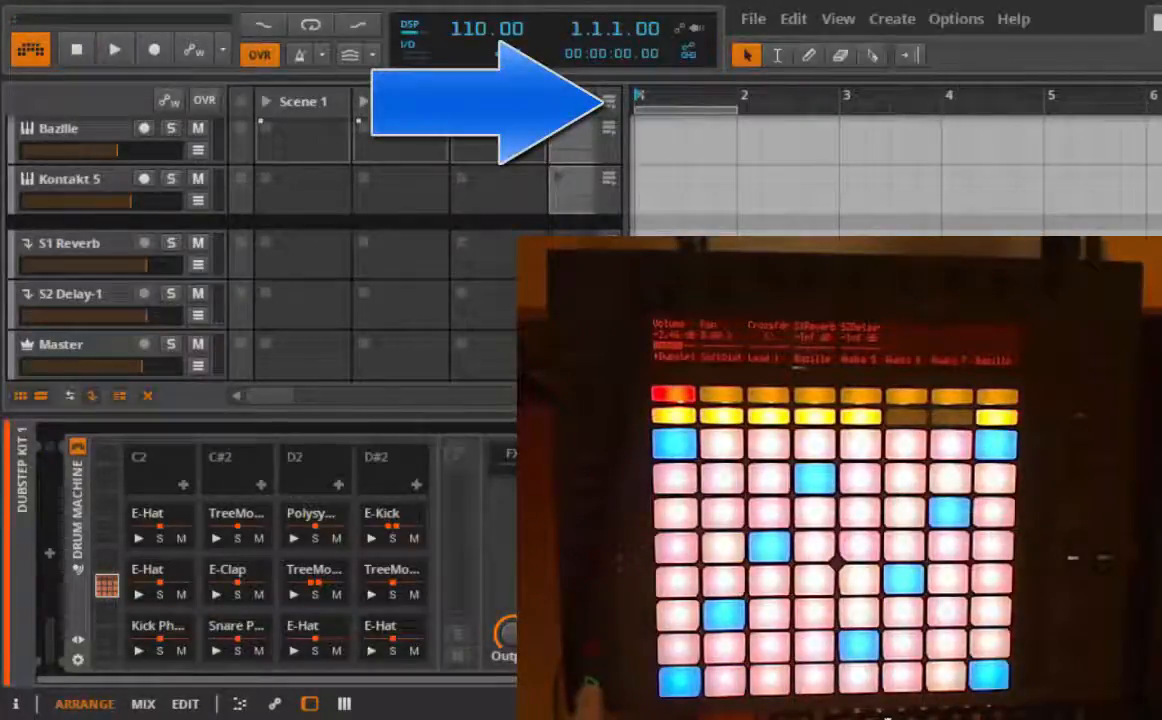
pyautogui.click(114, 50)
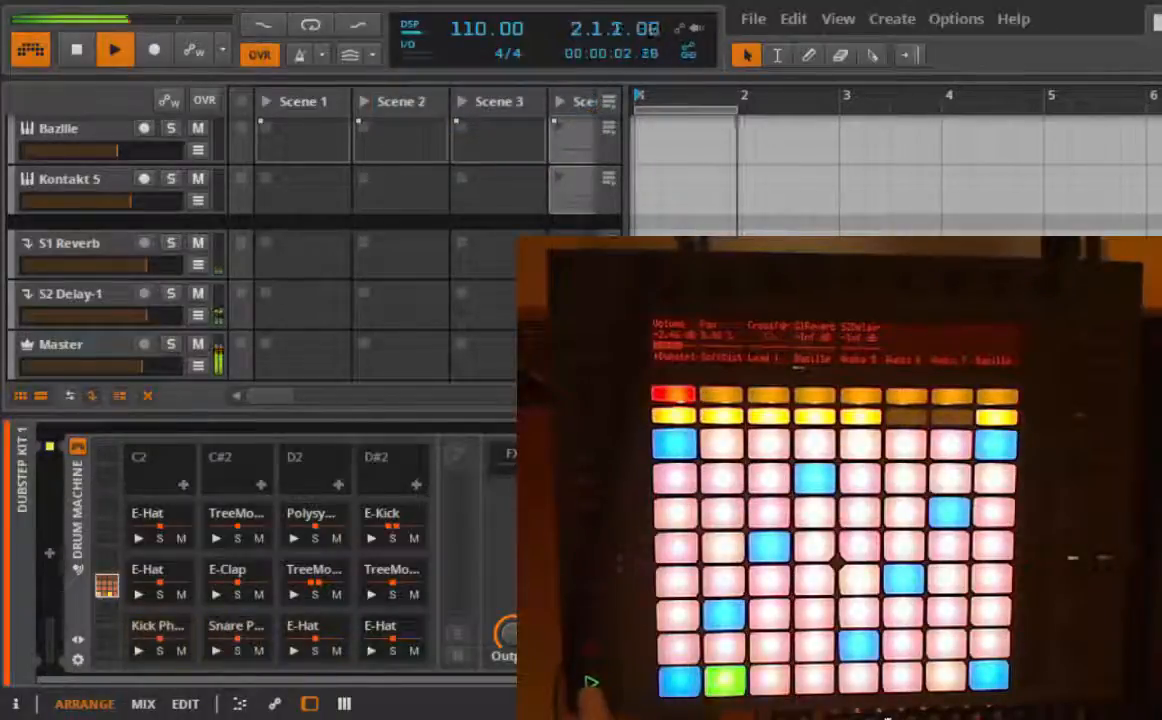
pyautogui.click(116, 48)
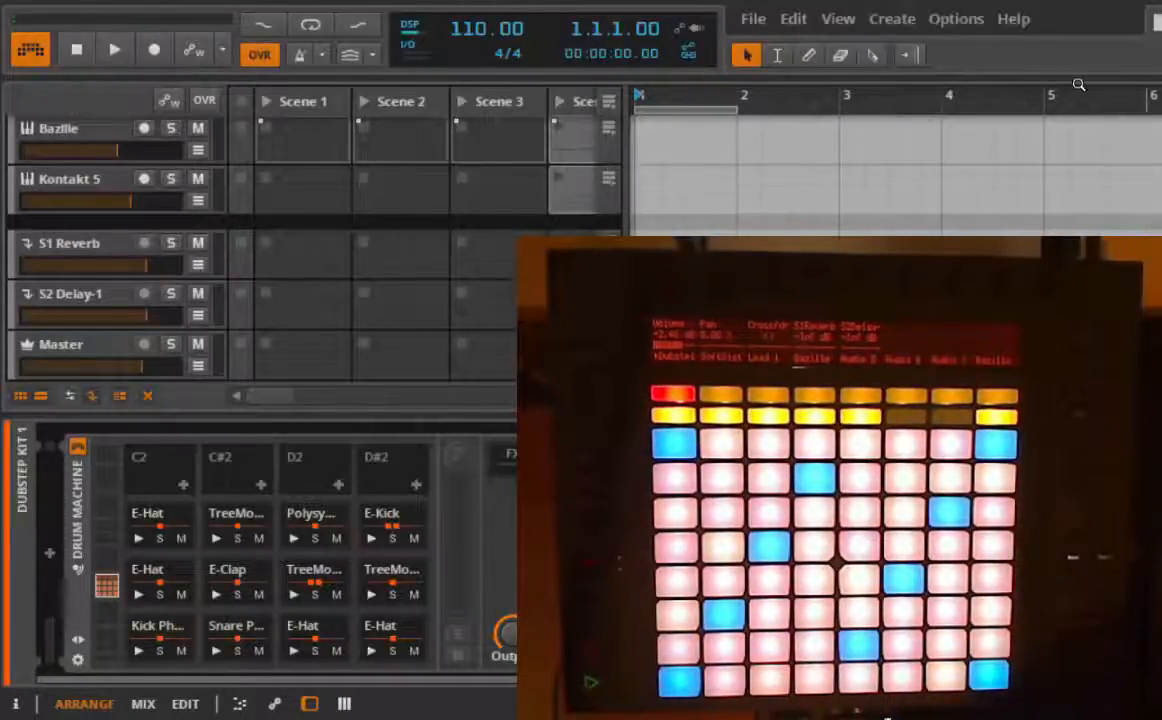
# In Preferences > Controllers, set Return to Zero on Stop to On for the Ableton Push.
pyautogui.click(956, 18)
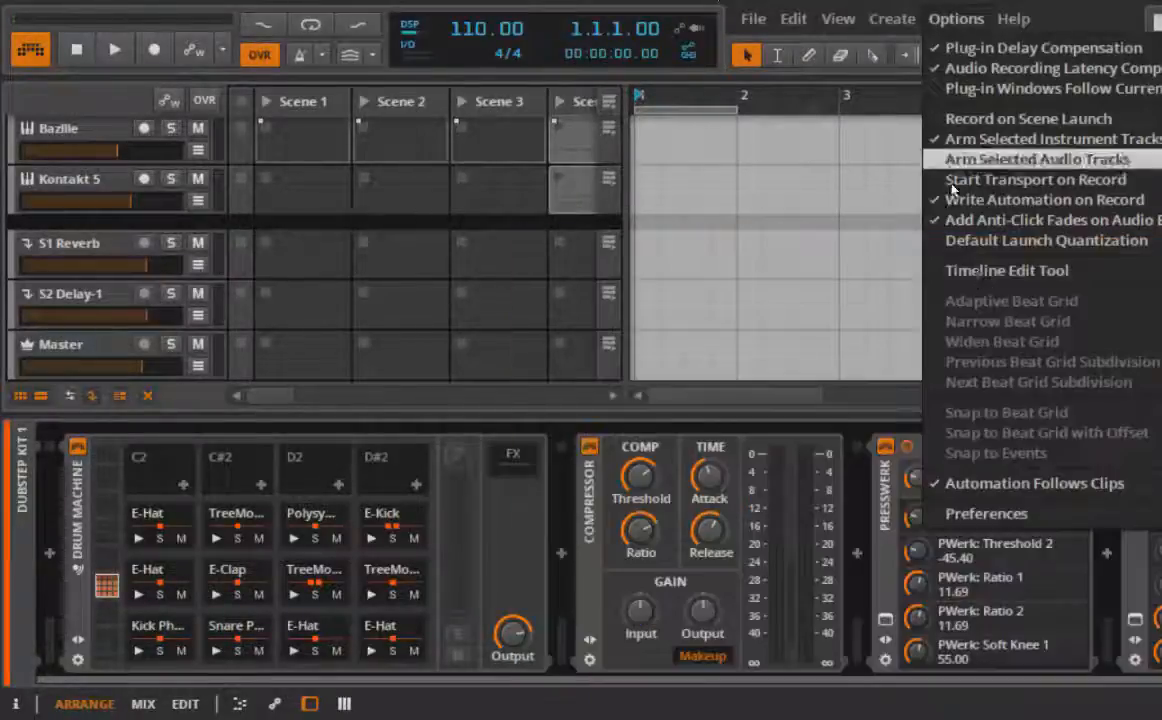
pyautogui.click(988, 512)
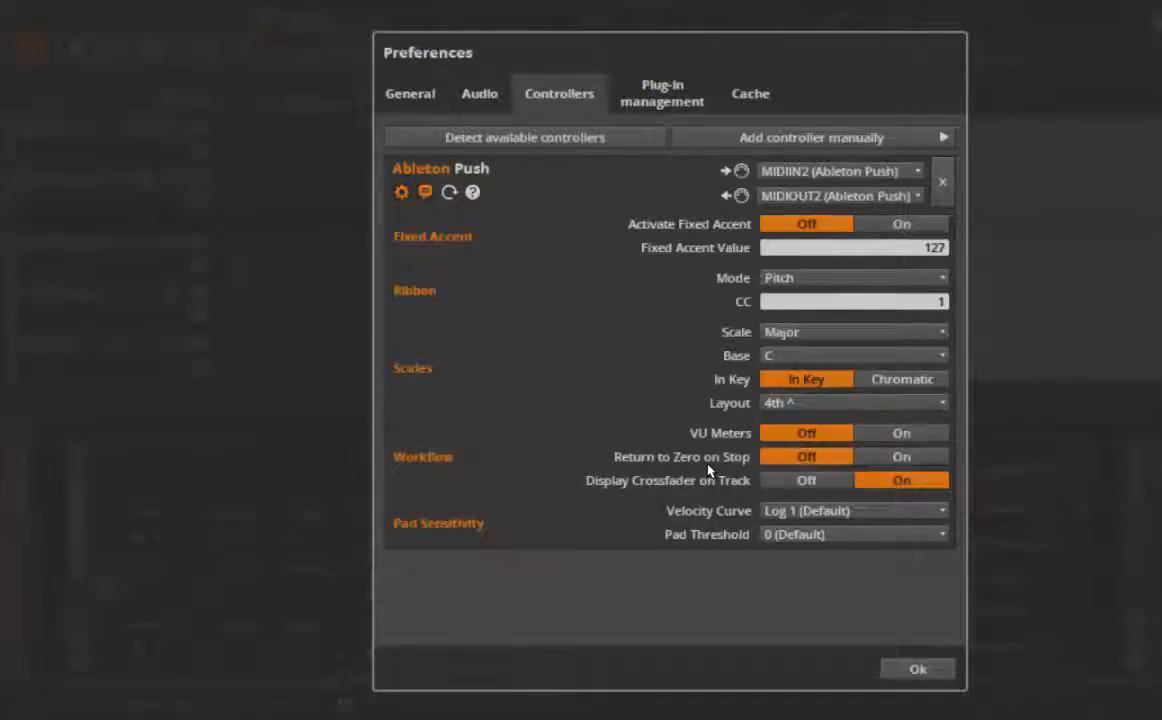
pyautogui.moveTo(700, 458)
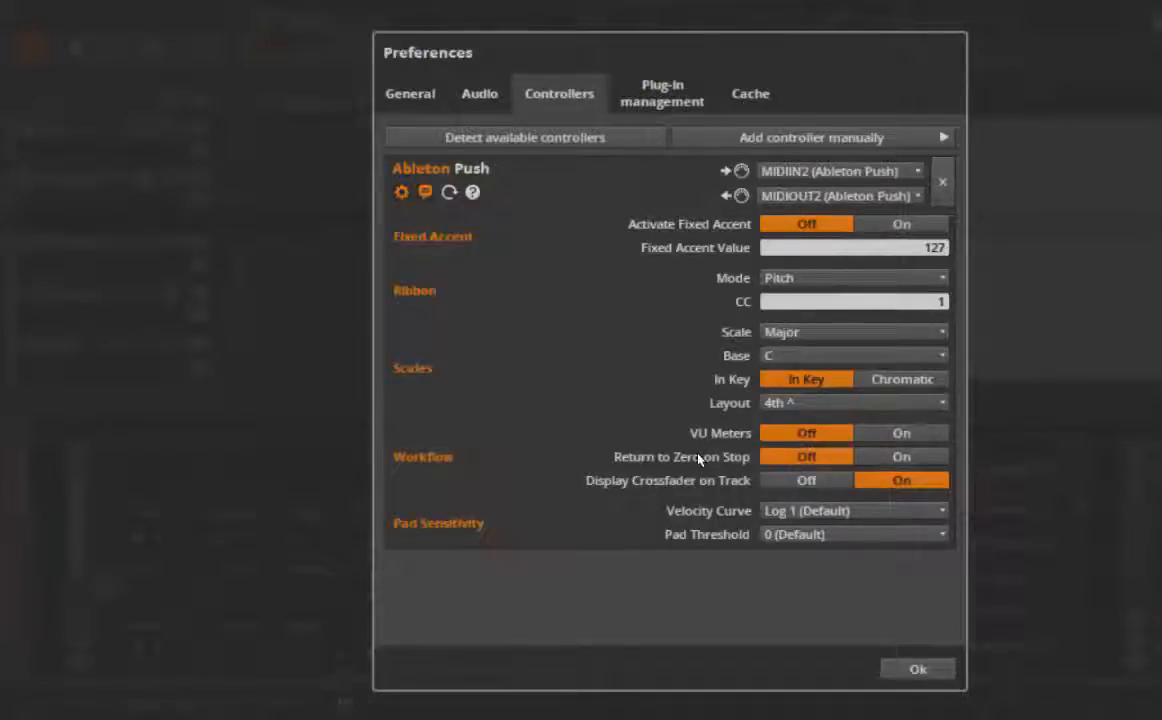
pyautogui.click(902, 456)
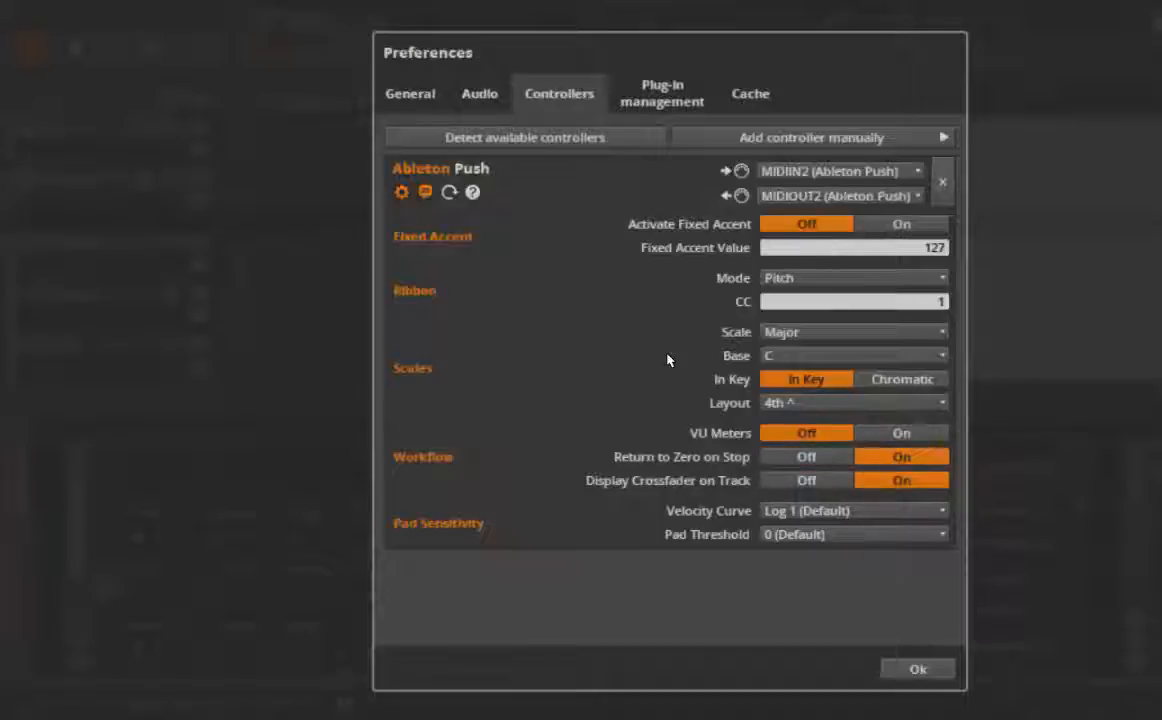
pyautogui.moveTo(582, 356)
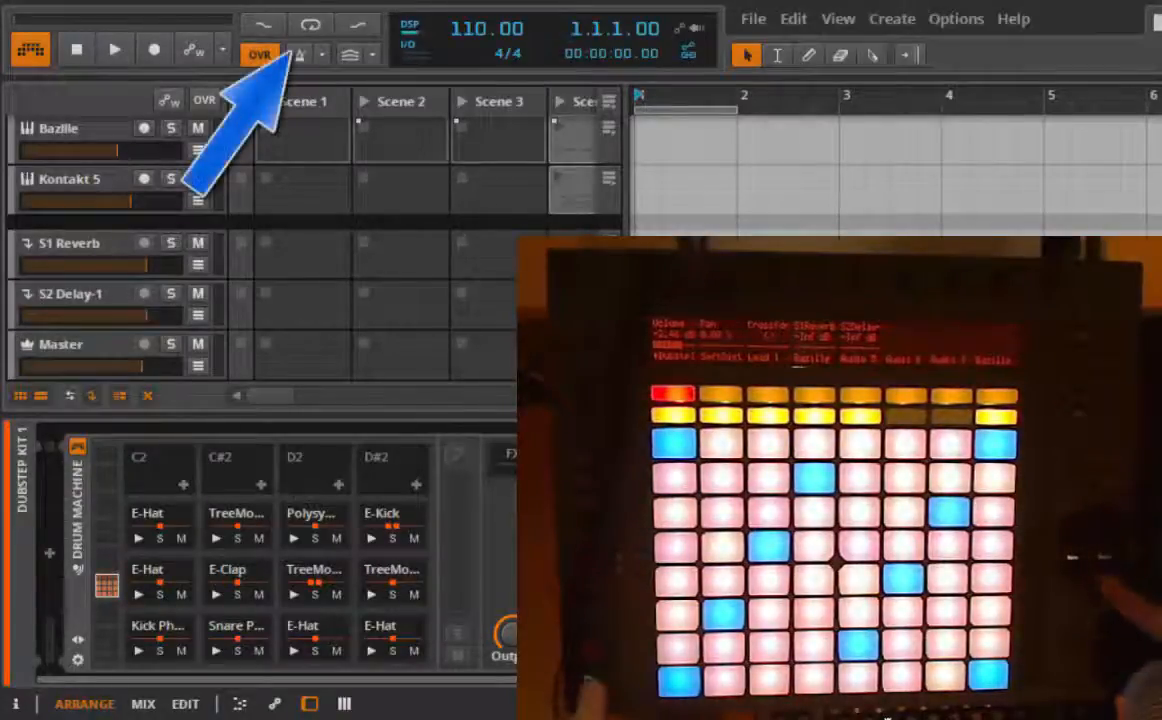
pyautogui.click(310, 24)
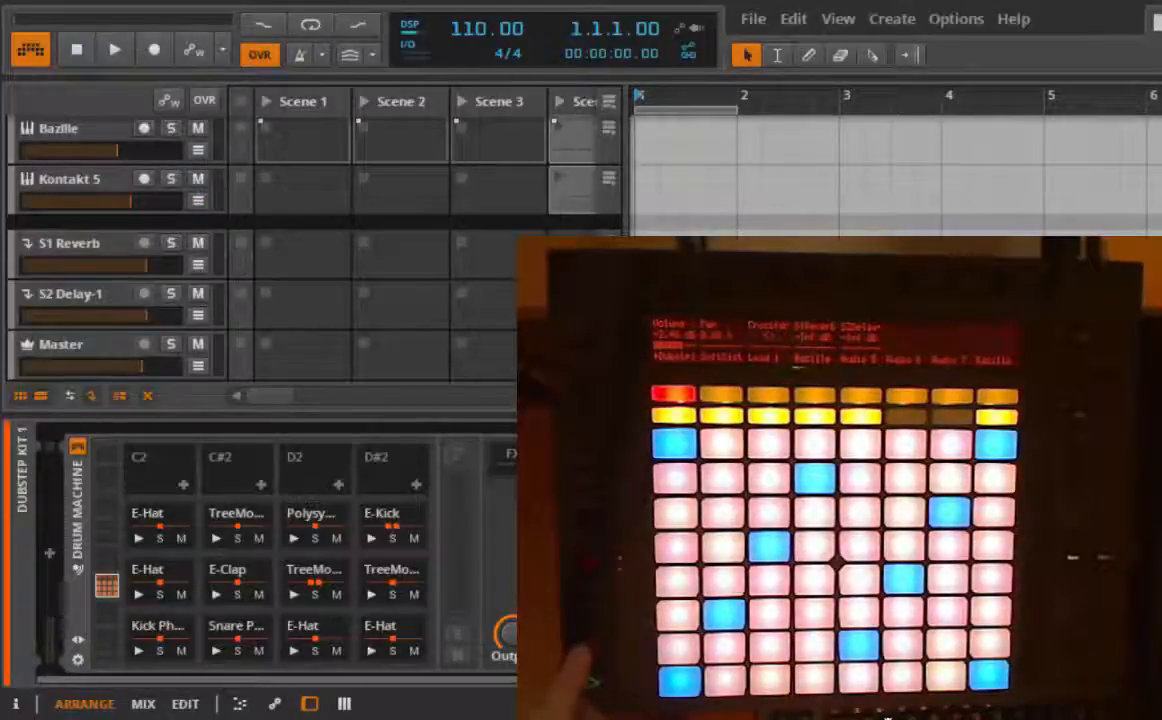
# Toggle Record on the Push, record clips into the scene slots, then start playback.
pyautogui.click(156, 50)
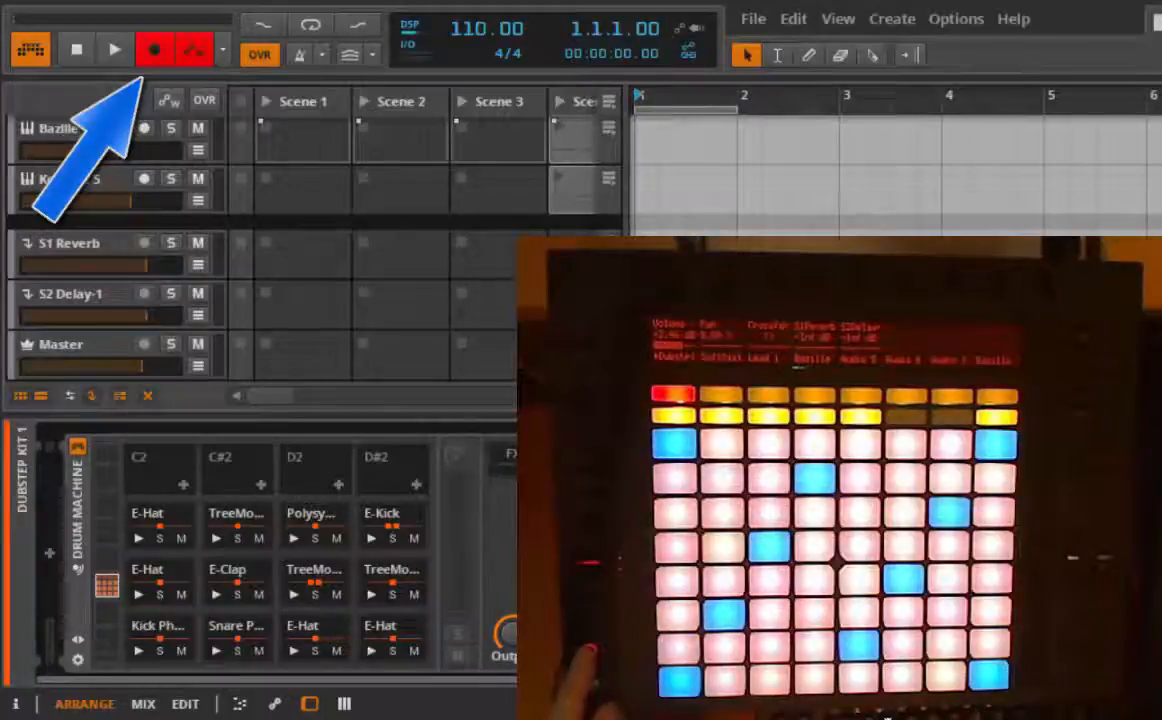
pyautogui.click(156, 48)
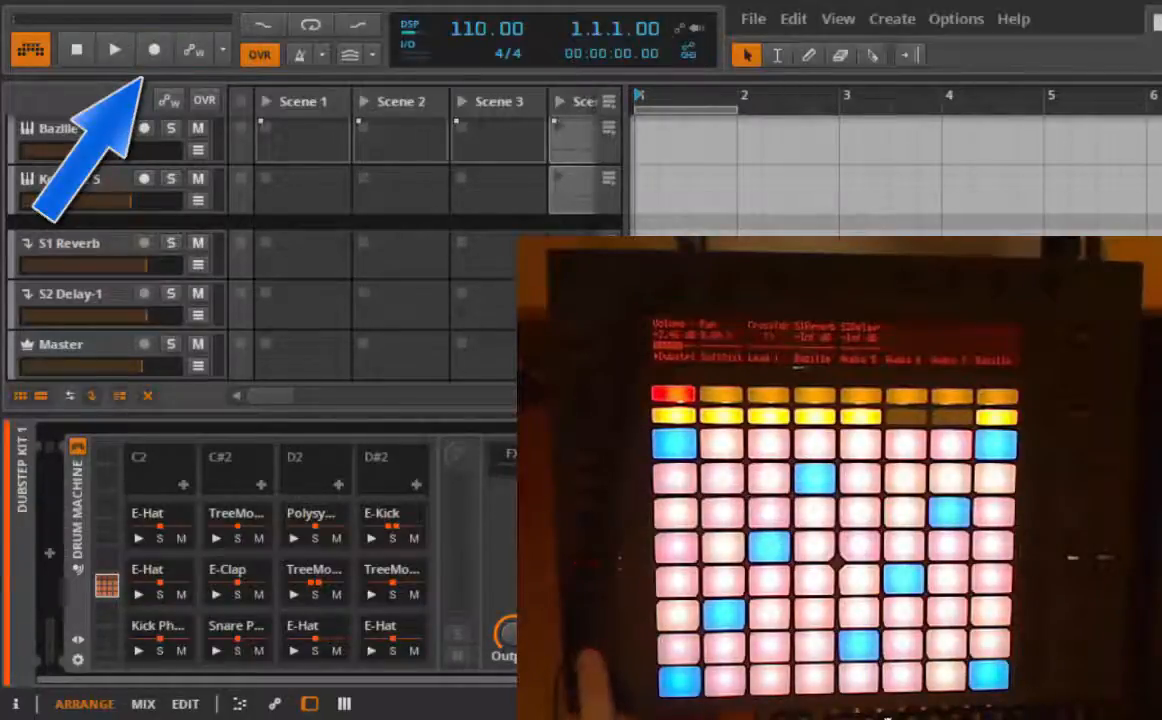
pyautogui.click(154, 52)
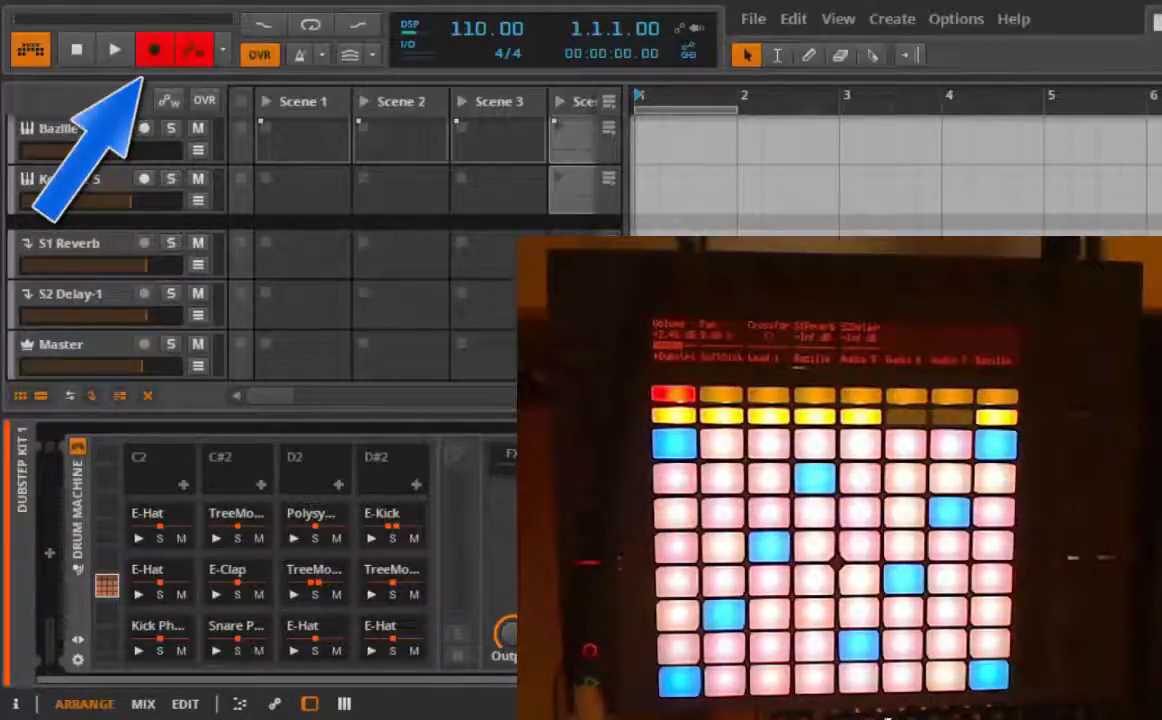
pyautogui.click(112, 48)
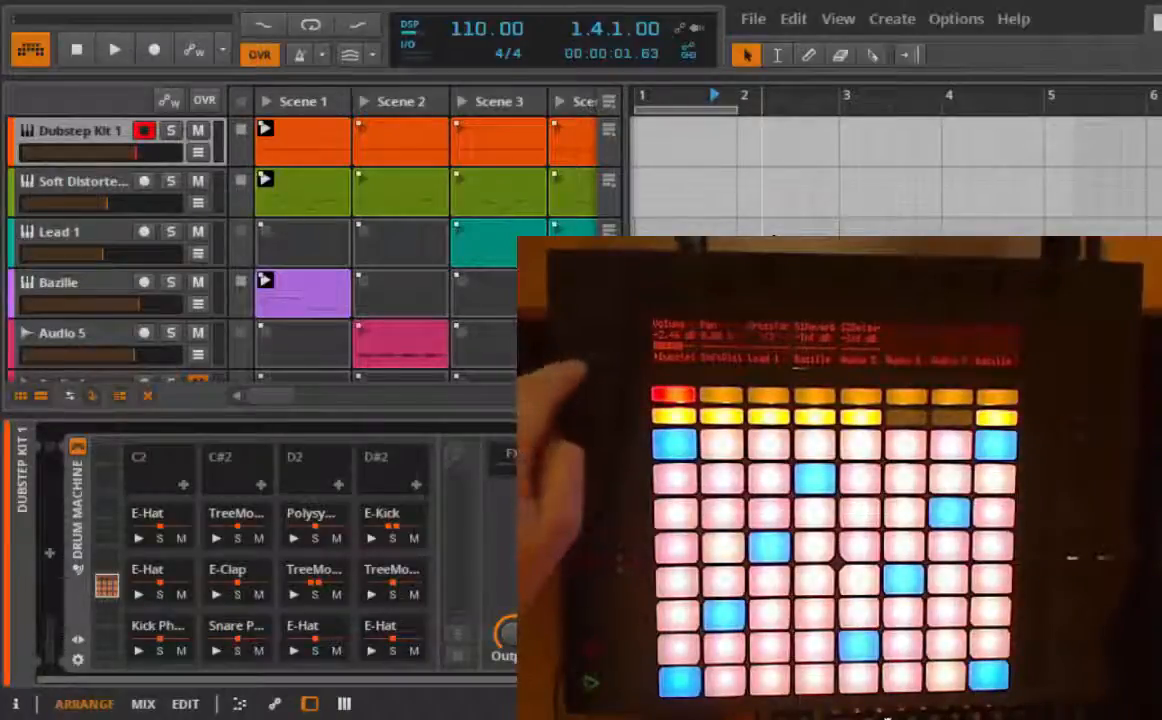
pyautogui.click(114, 48)
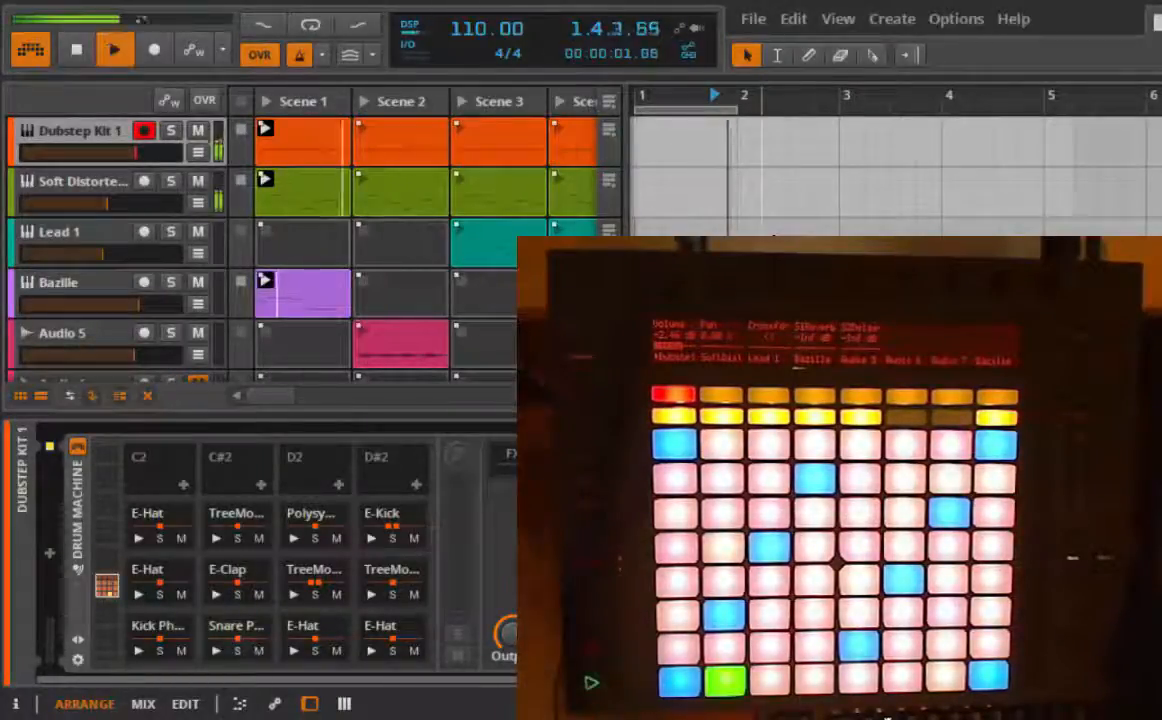